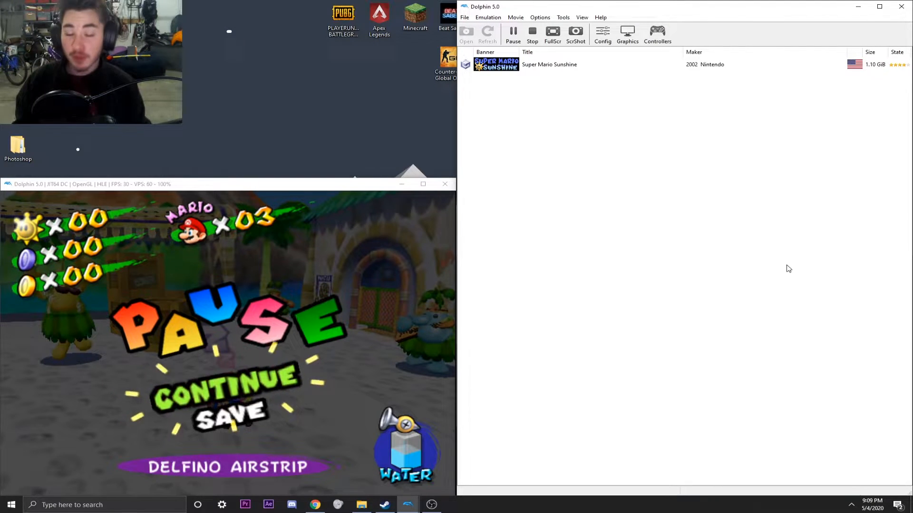
{"action": "mouse_move", "coordinate": [573, 255]}
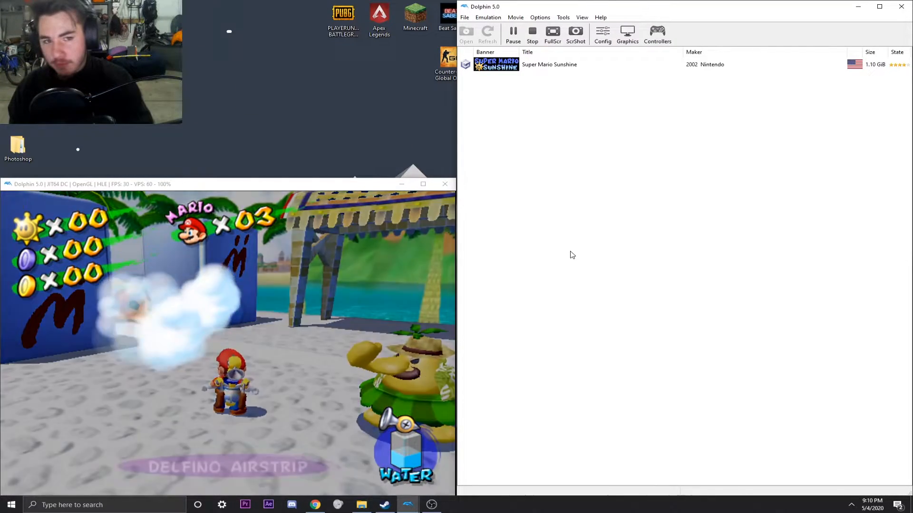
Step: Bring up Dolphin's controller configuration with GameCube port 1 as a standard controller
{"action": "left_click", "coordinate": [657, 35]}
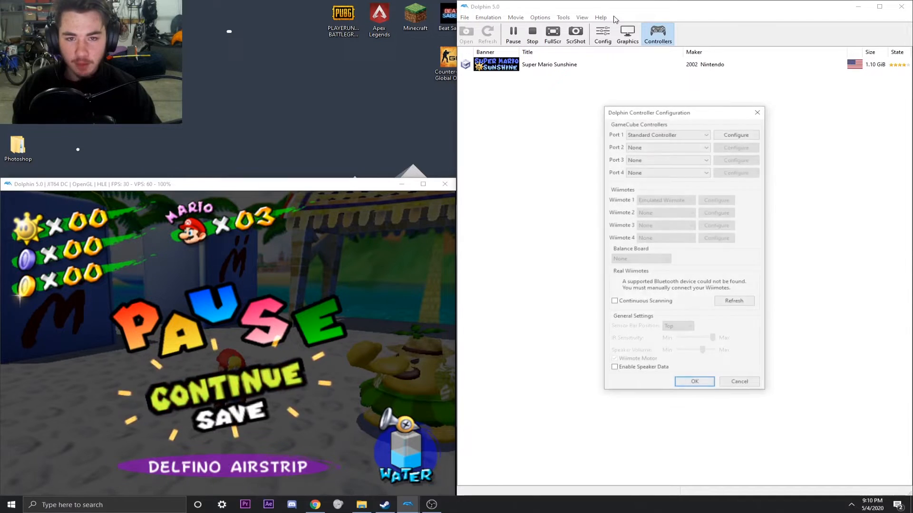
Step: Show the port 1 GameCube pad's button, stick and trigger mappings
{"action": "left_click", "coordinate": [735, 135]}
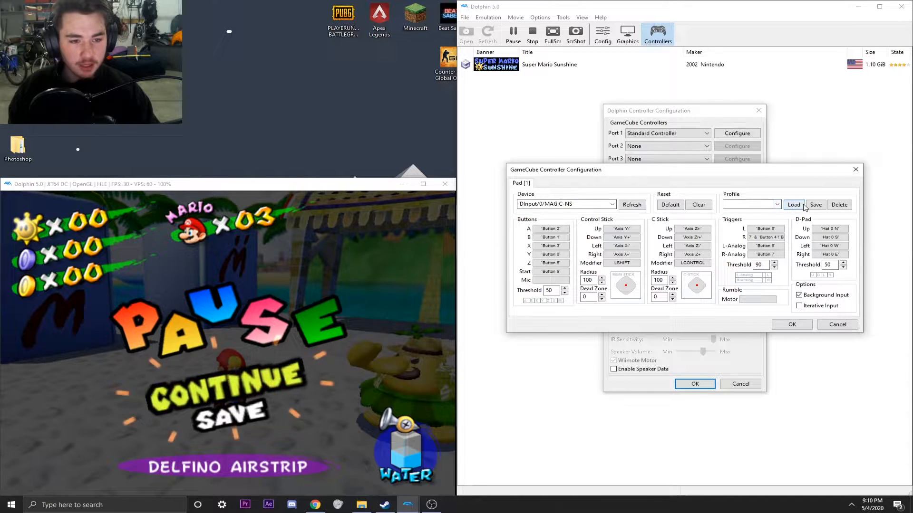
{"action": "left_click", "coordinate": [793, 204]}
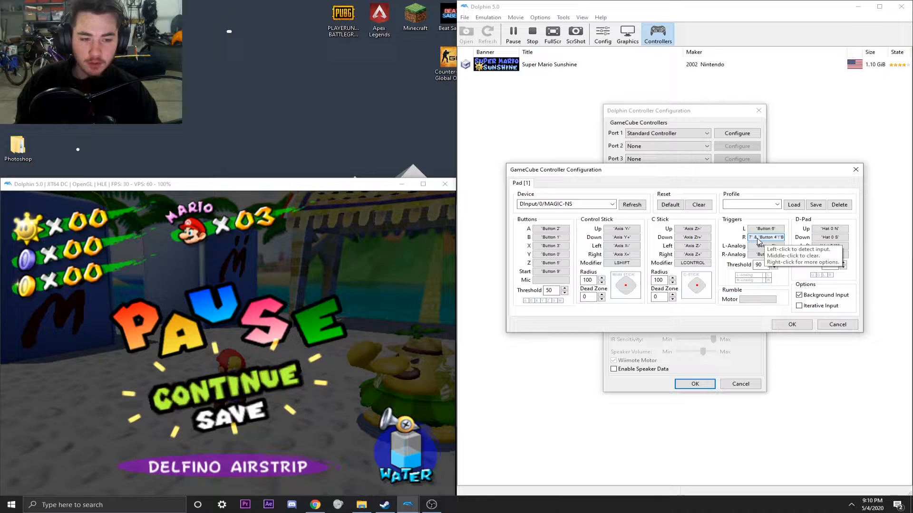
Step: Reach the advanced Configure Control dialog for the R trigger binding, nothing bound yet
{"action": "left_click", "coordinate": [765, 237]}
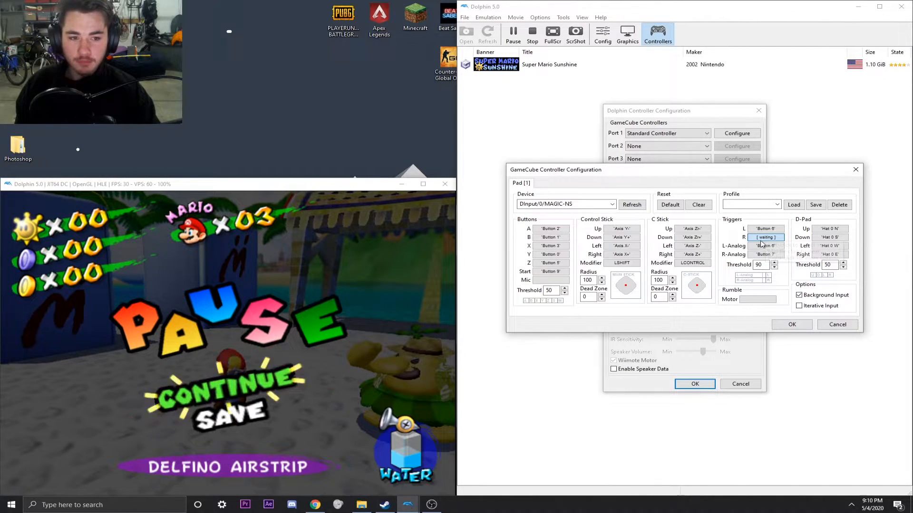
{"action": "left_click", "coordinate": [764, 236]}
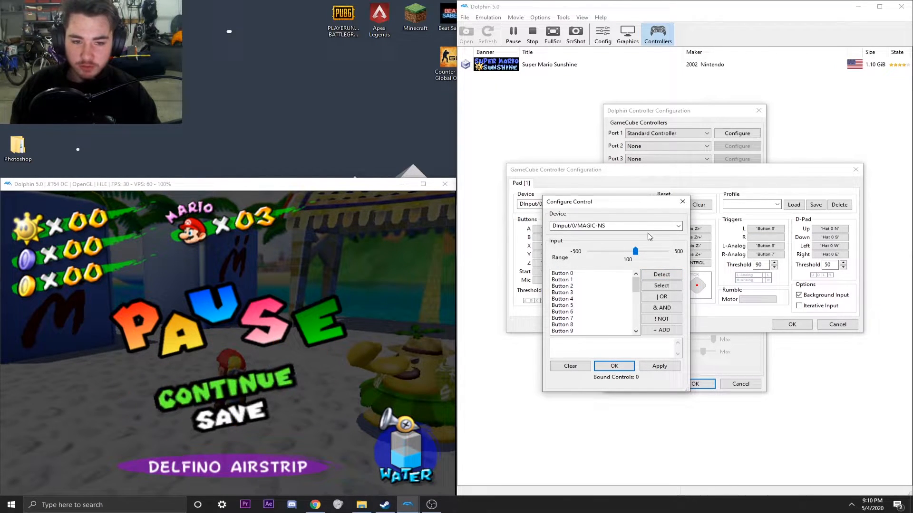
{"action": "left_click", "coordinate": [662, 274]}
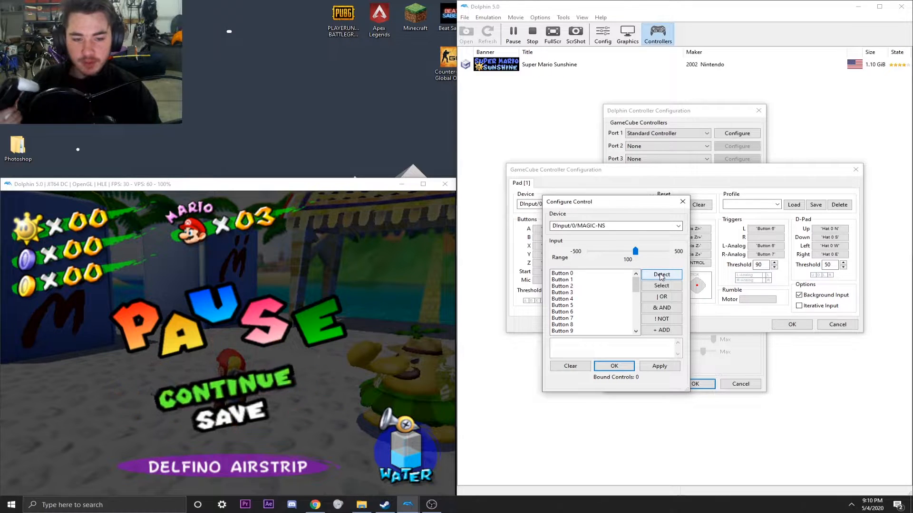
Step: Bind Button 7 plus a second detected button to the R trigger and confirm all dialogs
{"action": "left_click", "coordinate": [661, 274]}
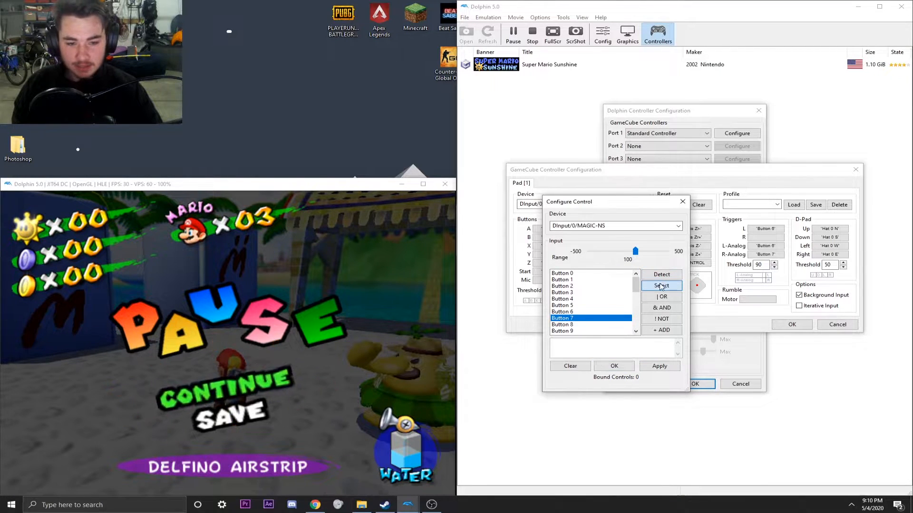
{"action": "left_click", "coordinate": [661, 285]}
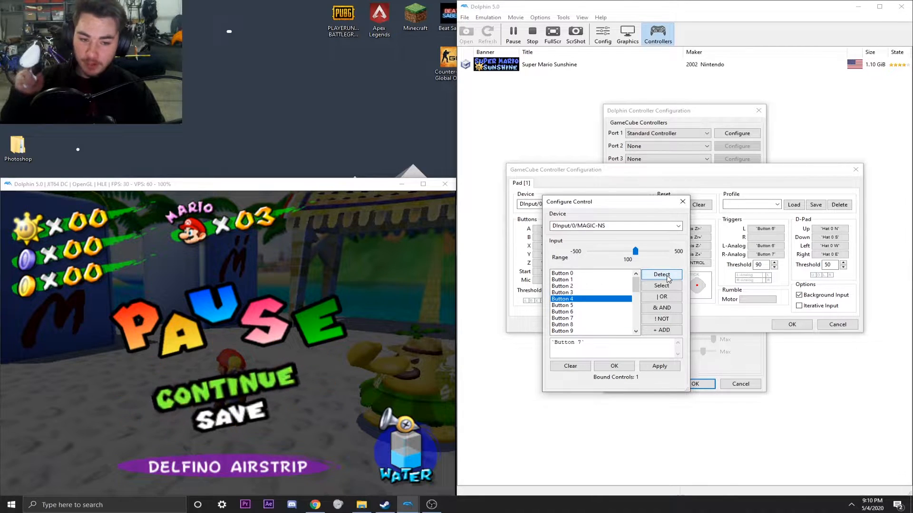
{"action": "left_click", "coordinate": [662, 318]}
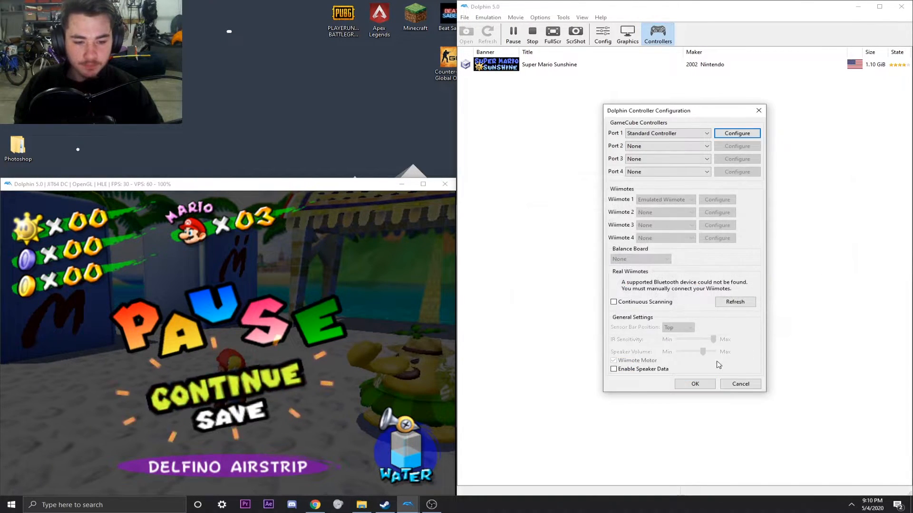
{"action": "left_click", "coordinate": [694, 383]}
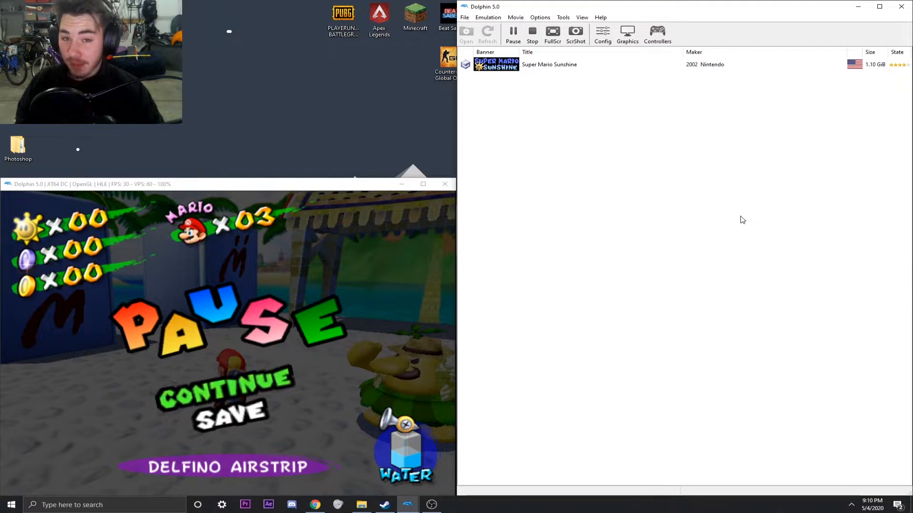